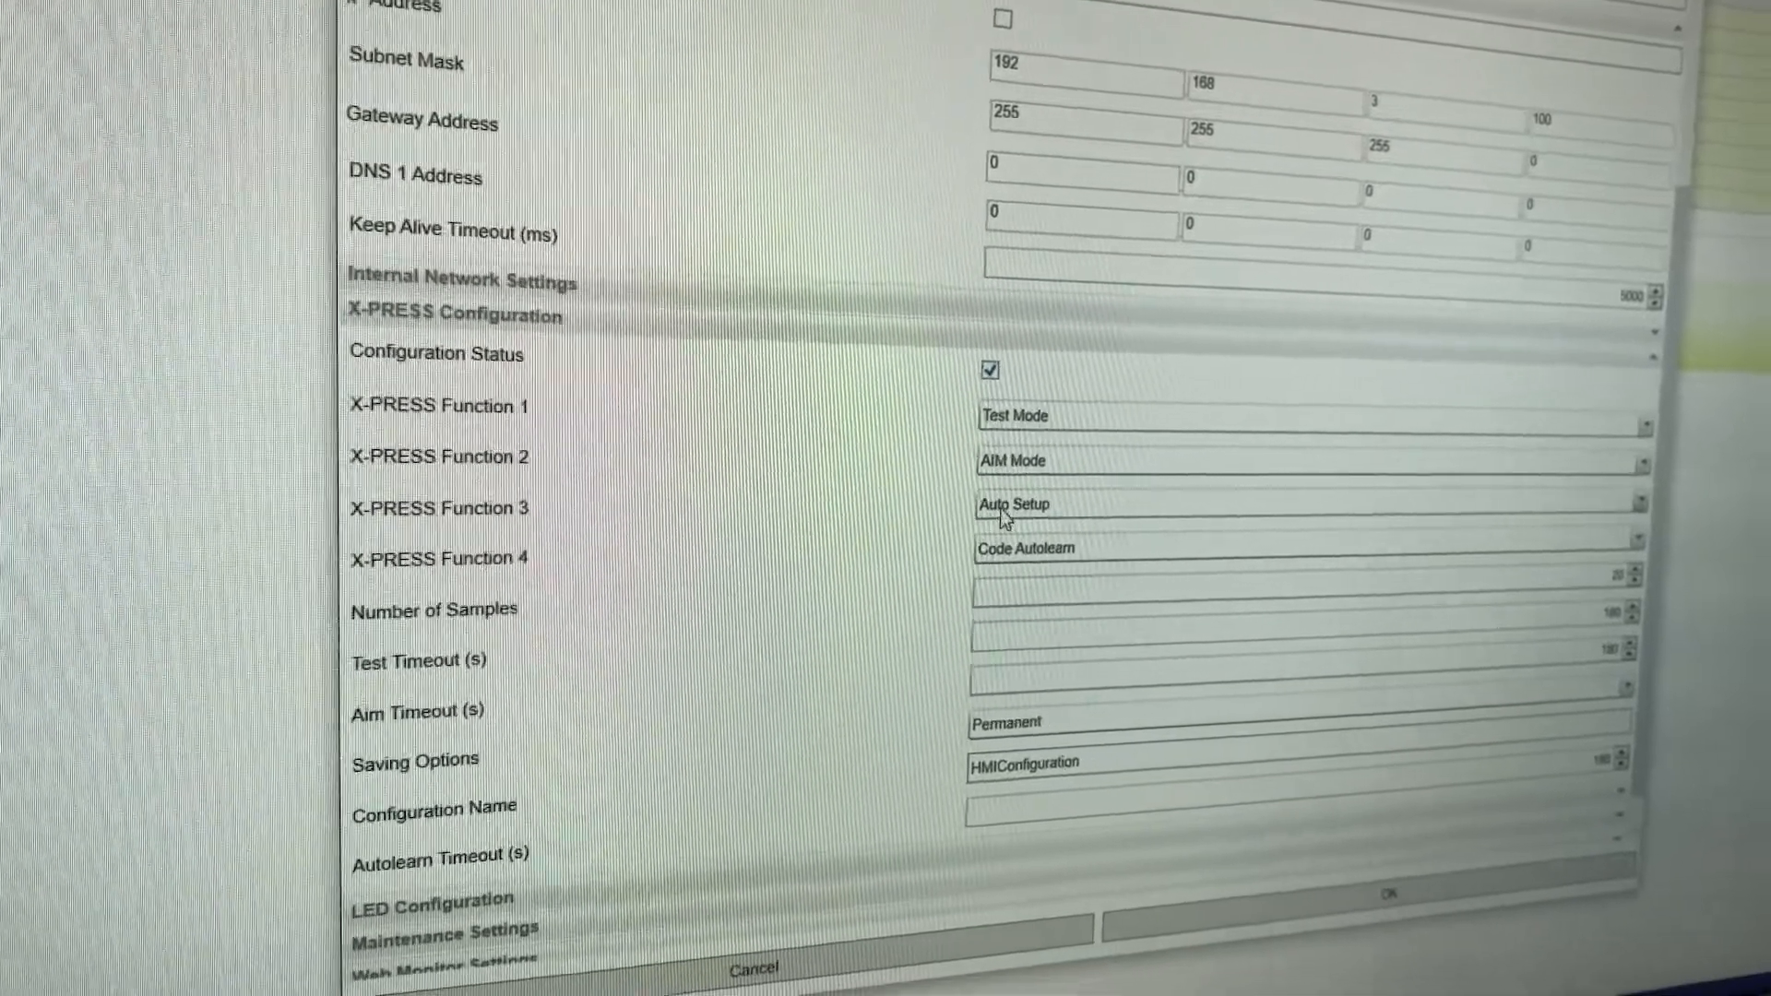
# Step: Clear the X-PRESS Configuration Status checkbox so the function settings are hidden
pyautogui.scroll(3)
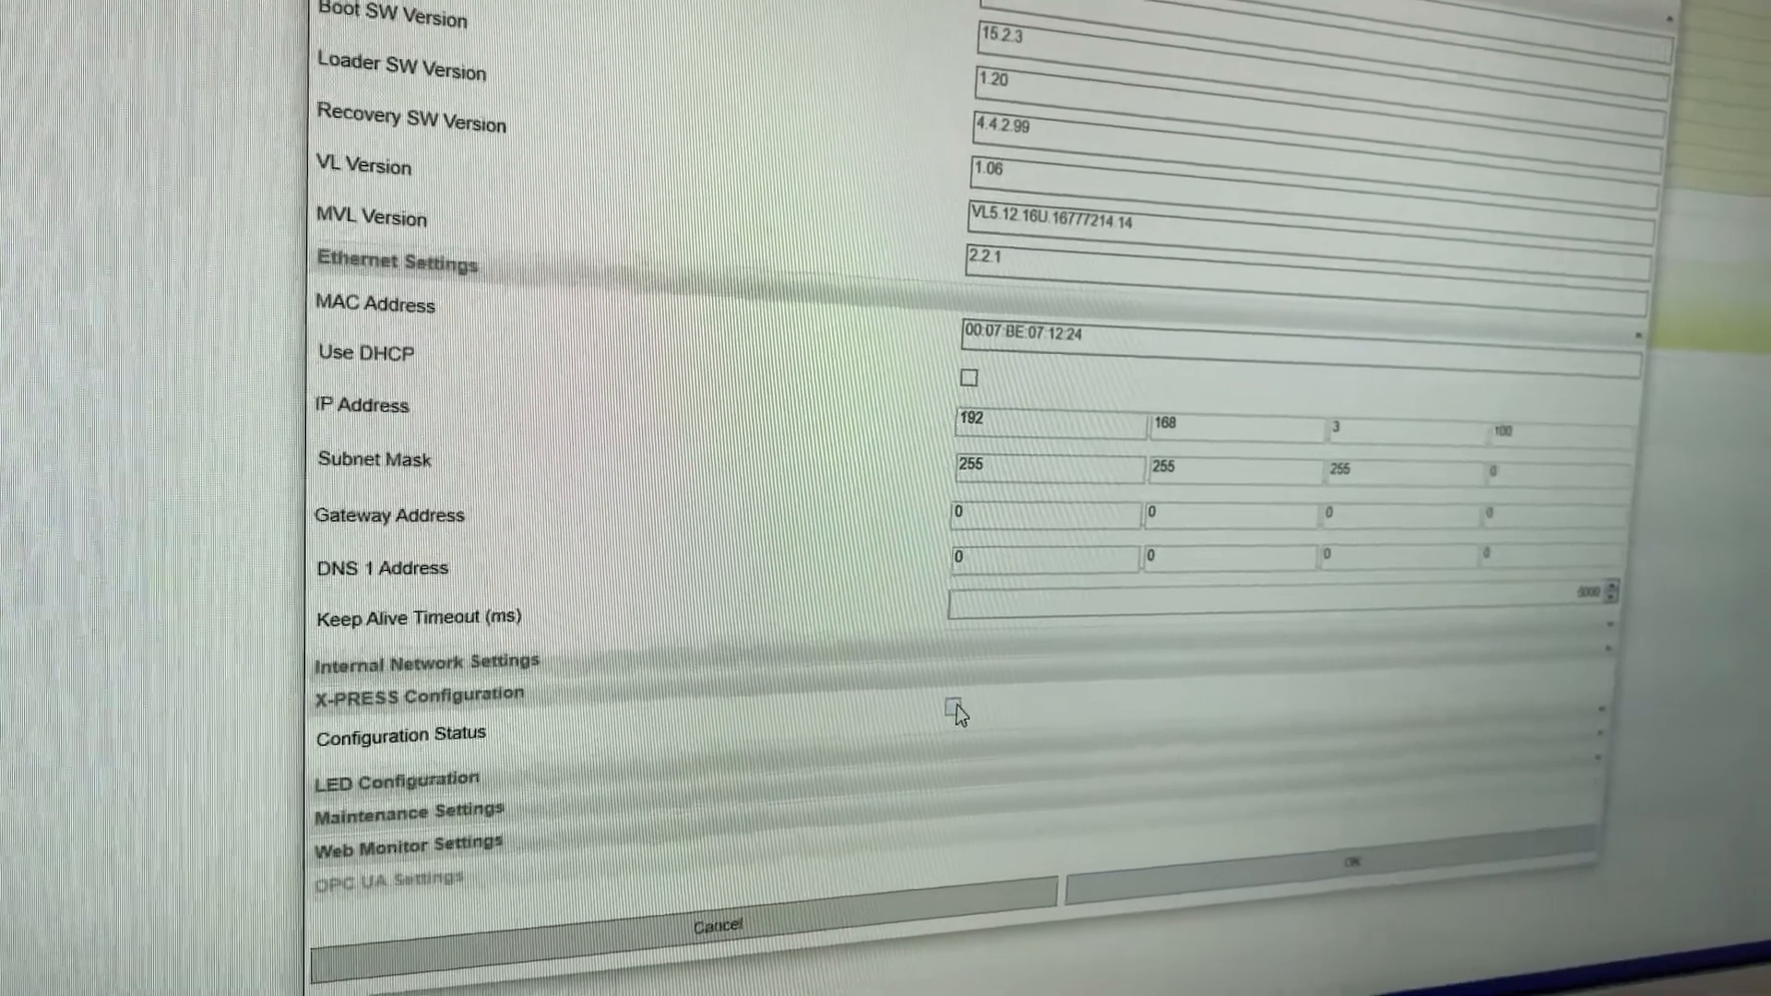
# Step: Re-enable X-PRESS Configuration Status with Function 1 kept on Test Mode
pyautogui.scroll(-3)
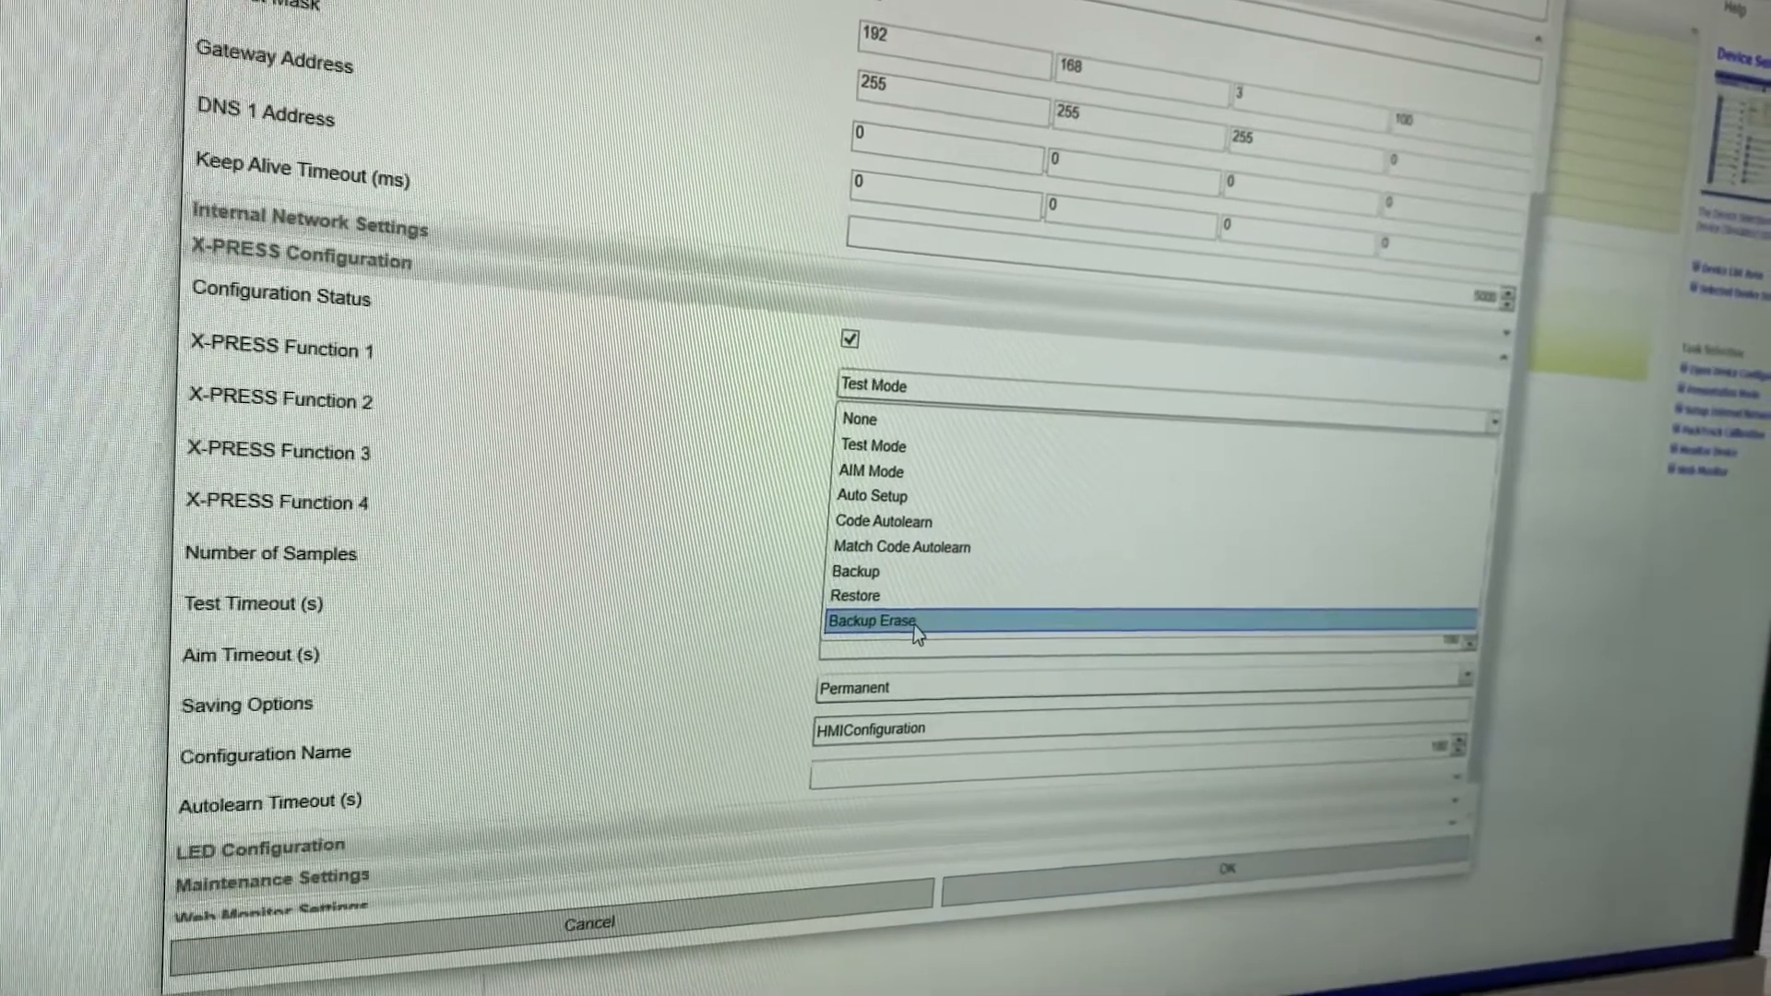
# Step: Set X-PRESS Functions 2, 3 and 4 to None, leaving Function 1 on Test Mode
pyautogui.click(915, 621)
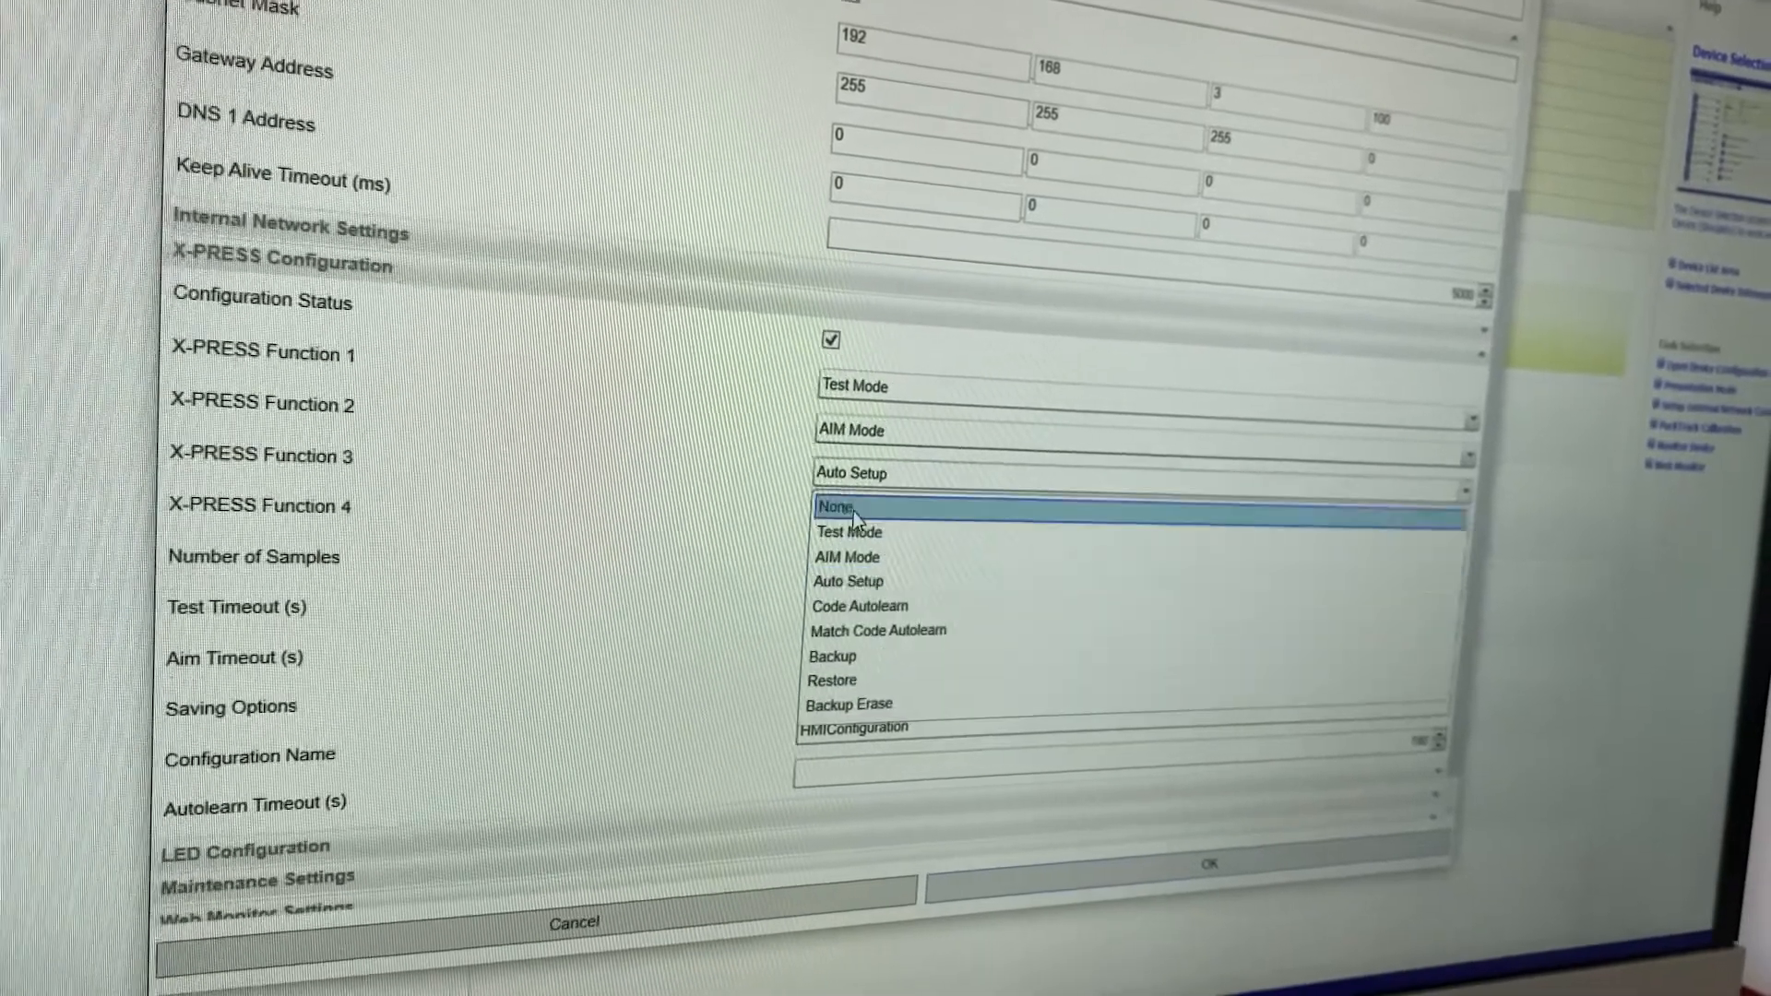
pyautogui.click(835, 505)
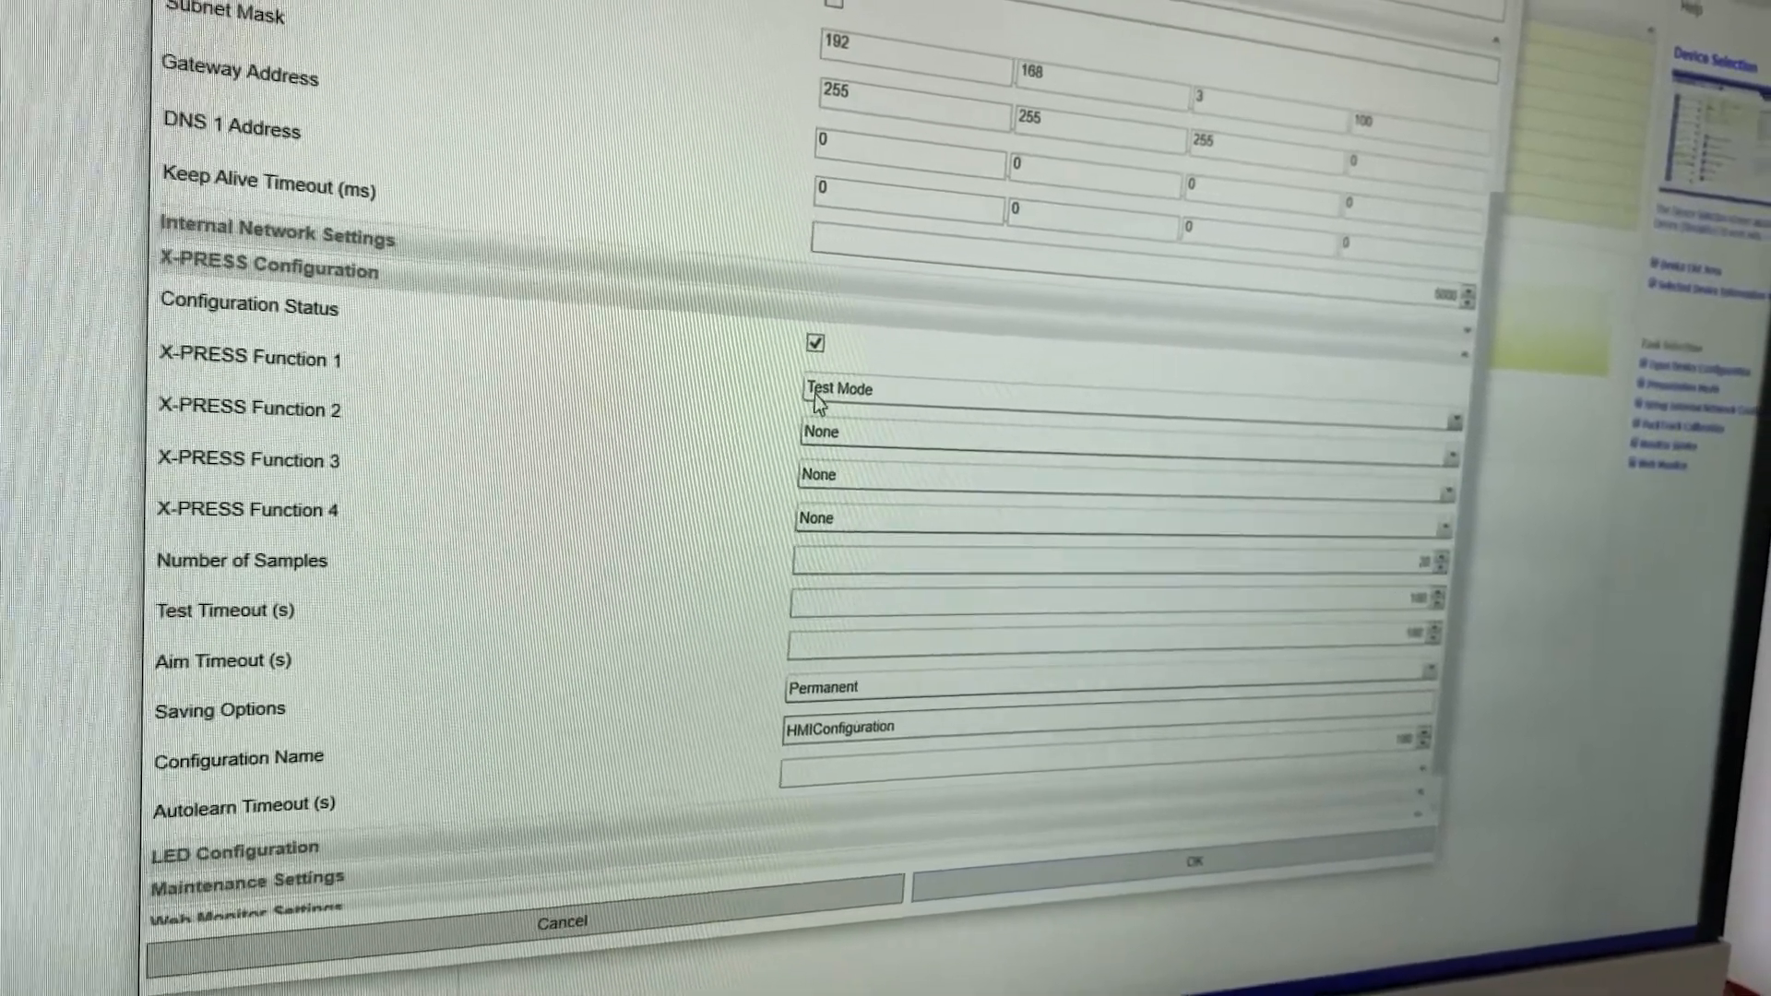